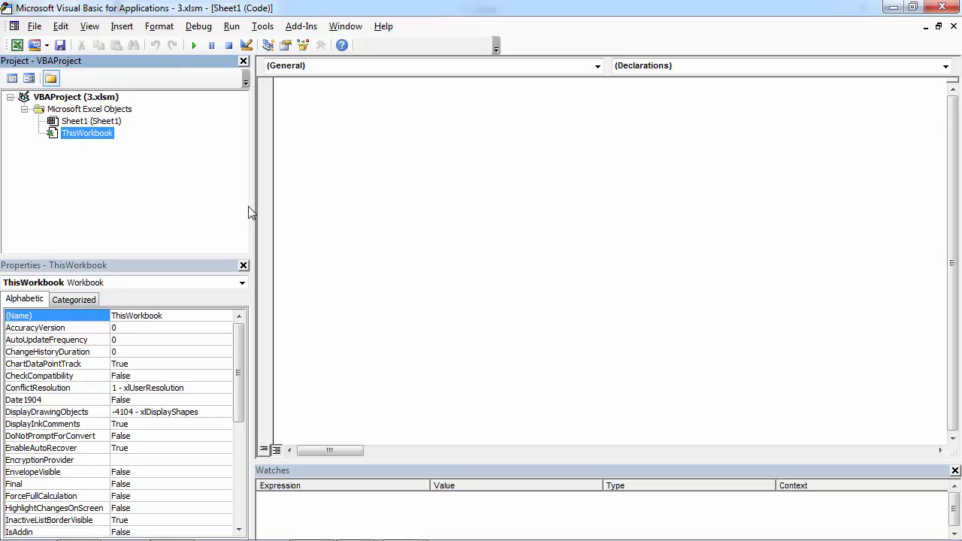
mouse_move(164, 116)
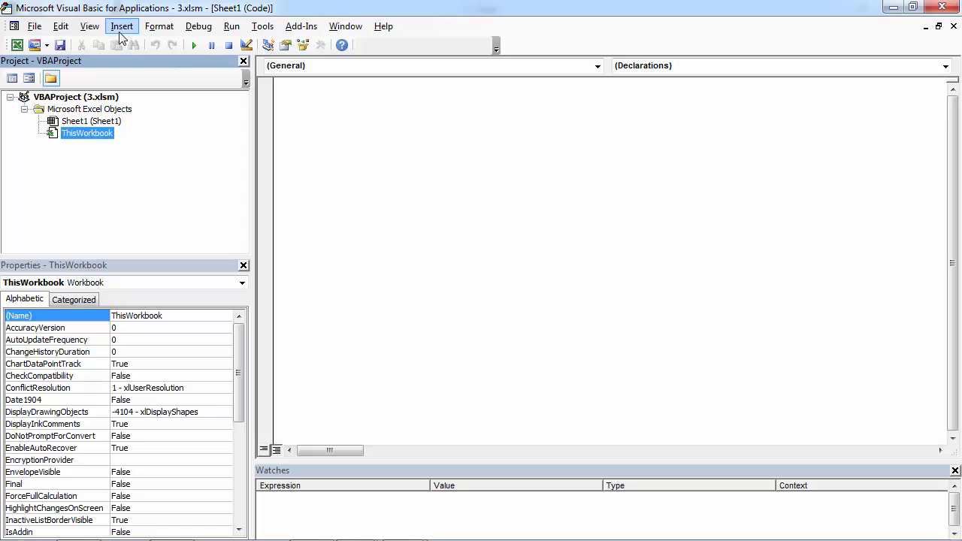
Insert a new UserForm1 into the 3.xlsm project and view its code module
left_click(122, 26)
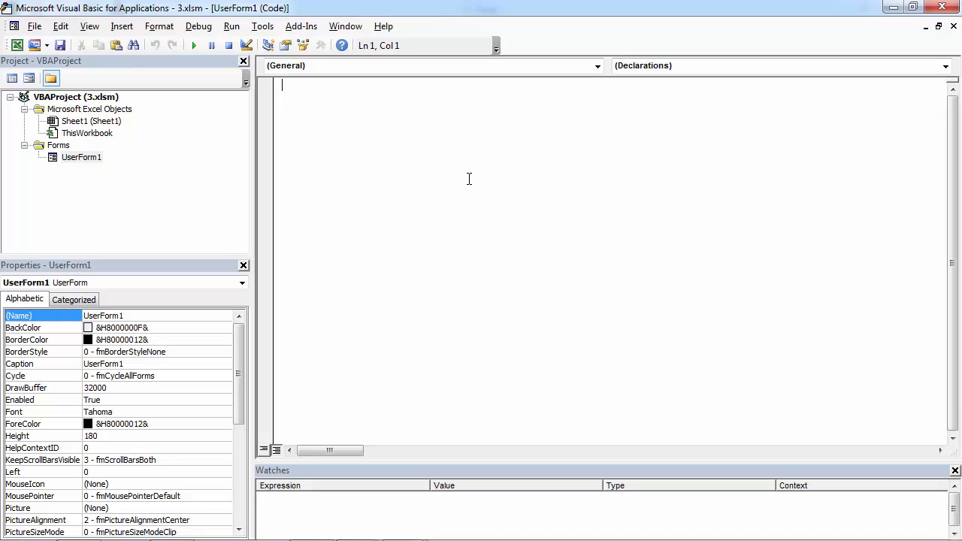
Create the UserForm_Initialize event procedure using the Object and Procedure dropdowns
left_click(597, 66)
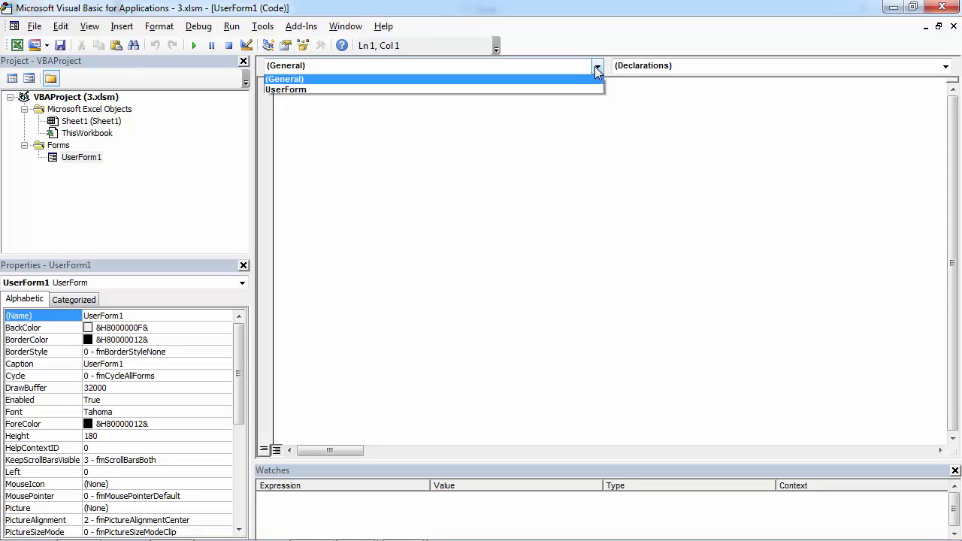
left_click(286, 89)
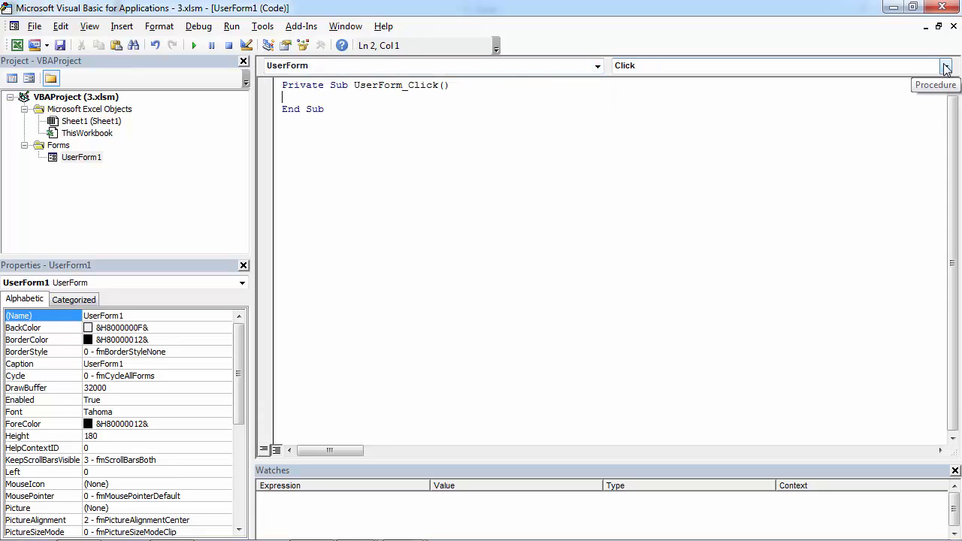
left_click(946, 67)
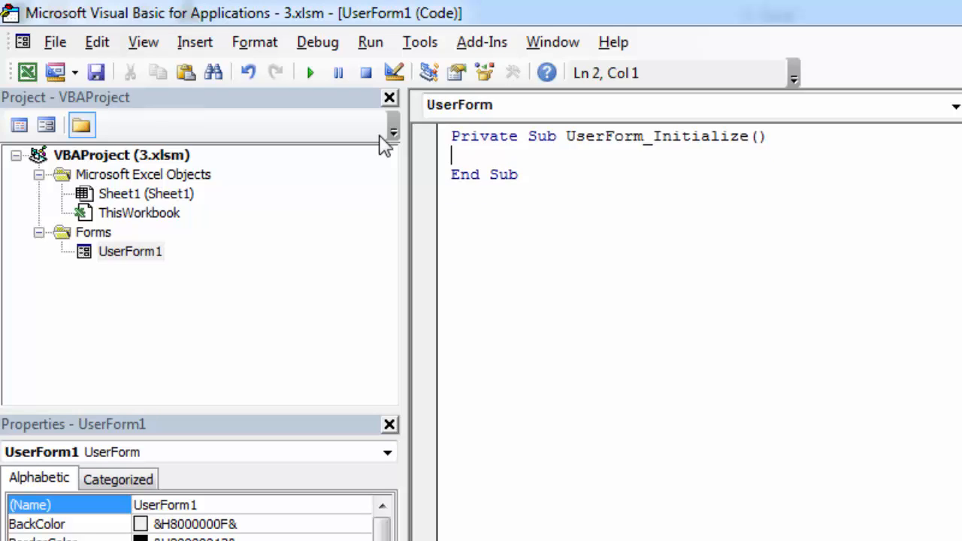
Add the line 'Dim cTextBox As Control' and start a new line
type("Dim cT")
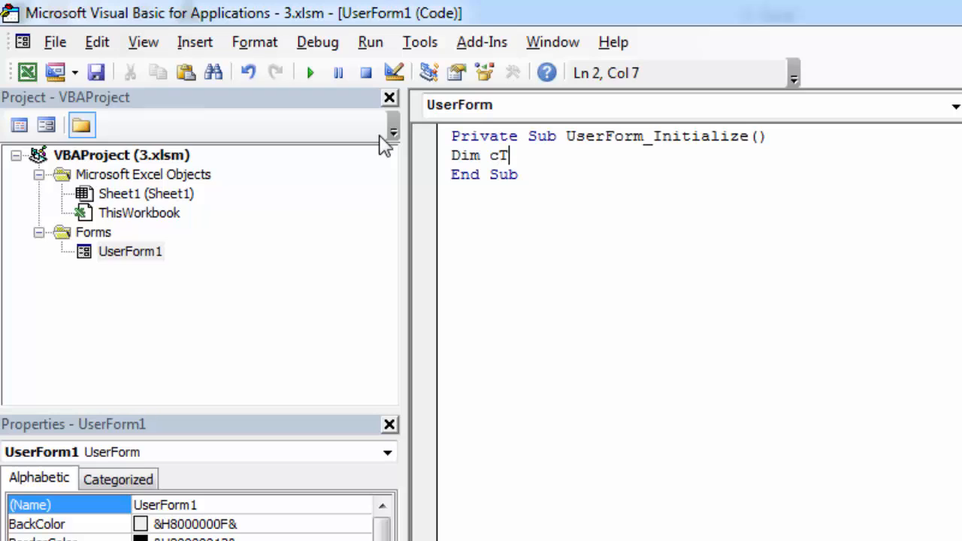
type("extBox as")
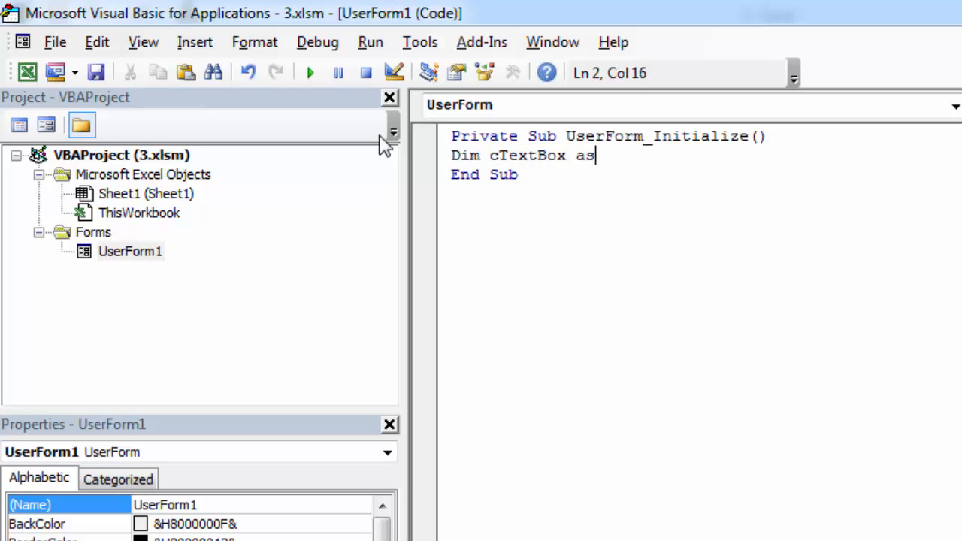
type("Ctrol")
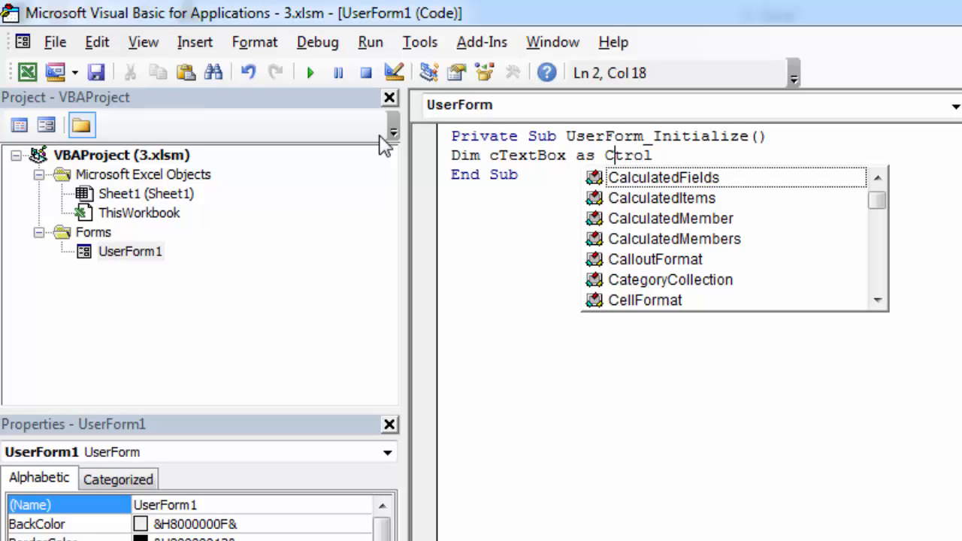
type("on")
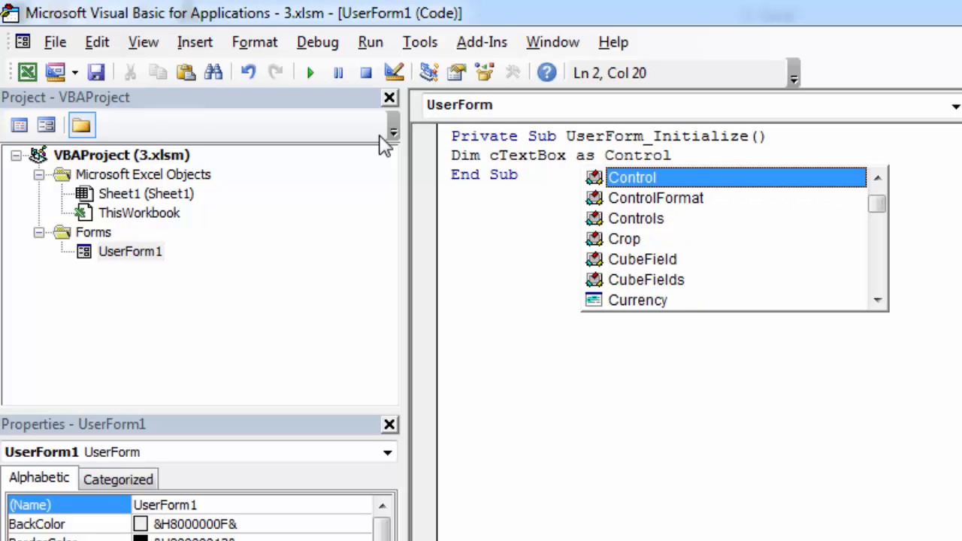
key("Enter")
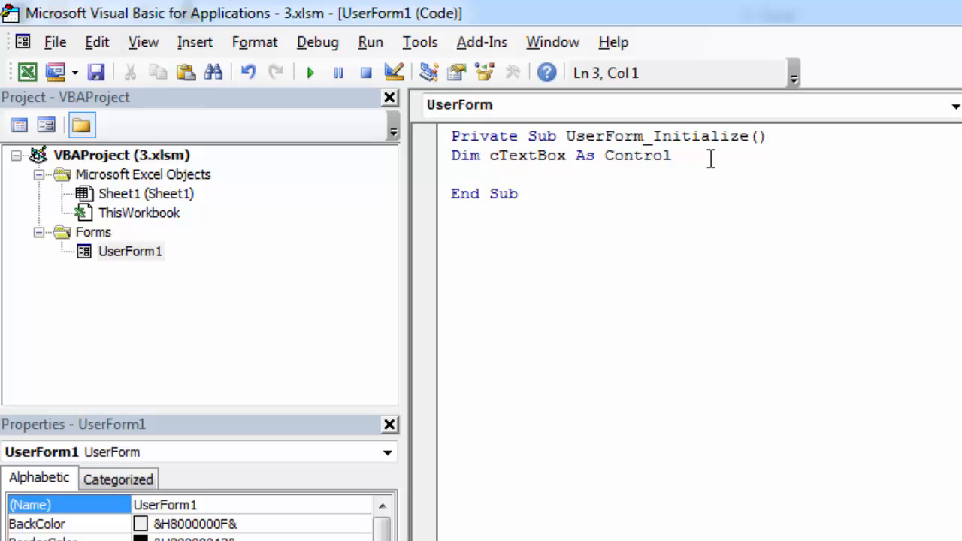
Write 'Set cTextBox = Controls.Add("Forms.TextBox.1")' to create the text box
type("Set")
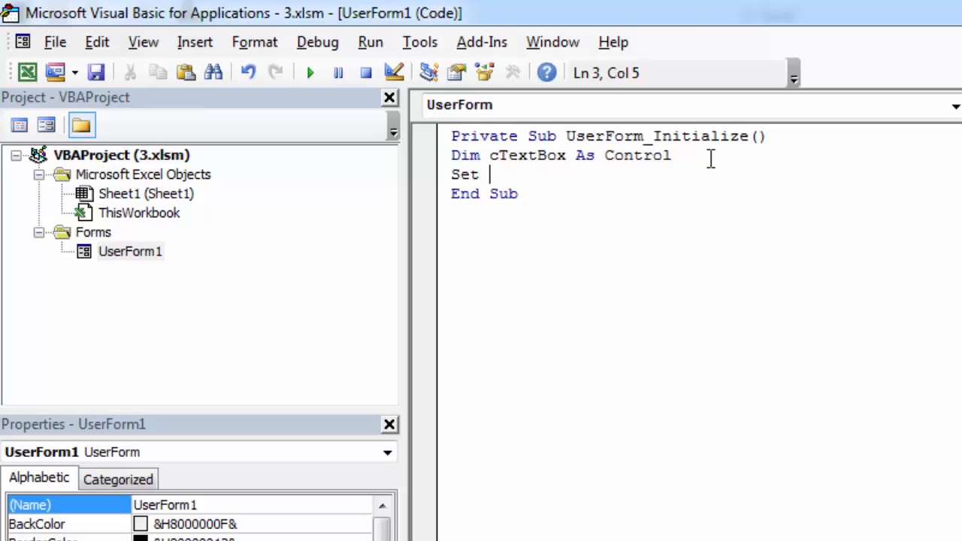
type("cTex")
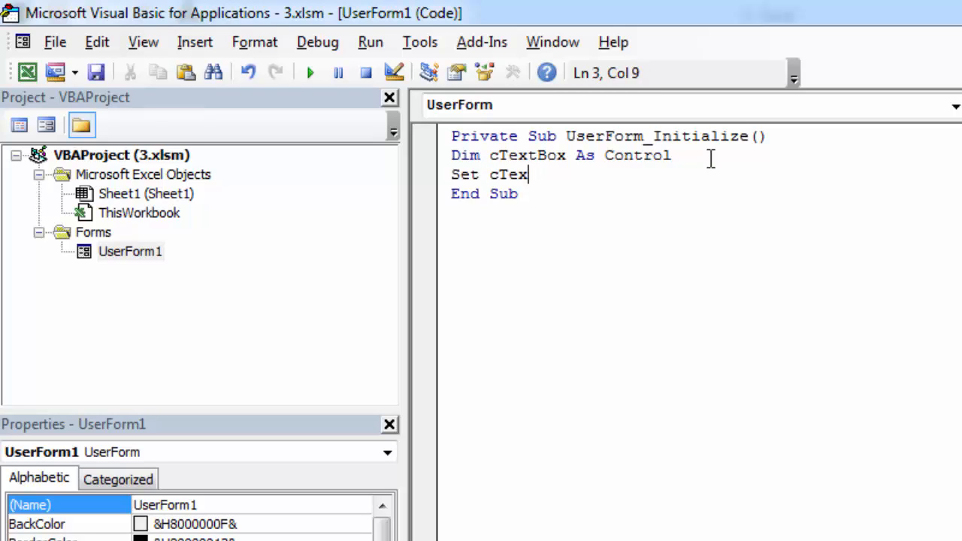
type("tBox")
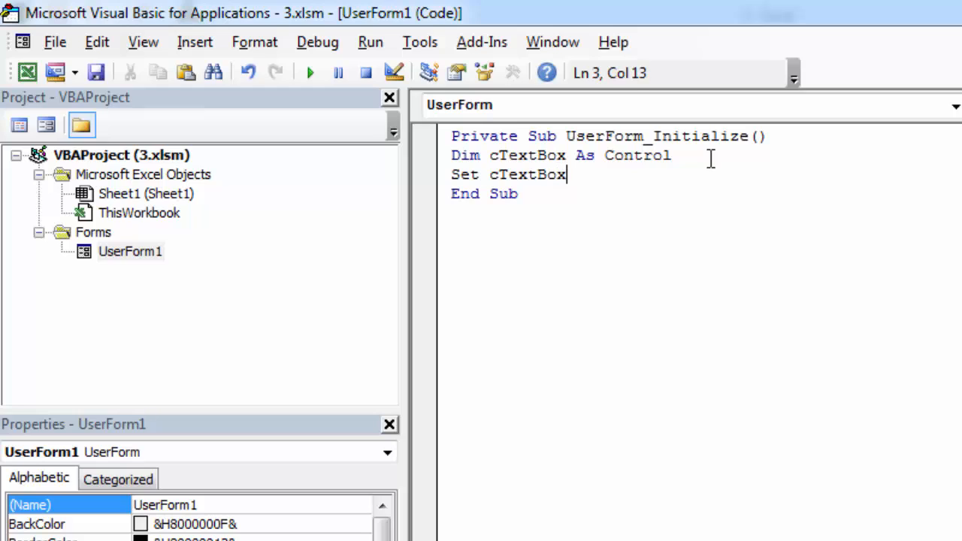
type("=Controls.")
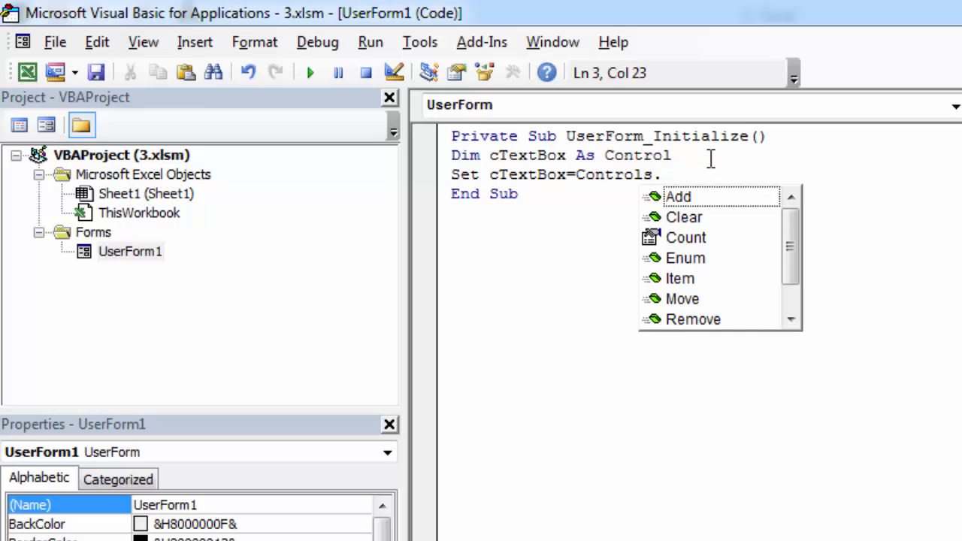
type("Add(")
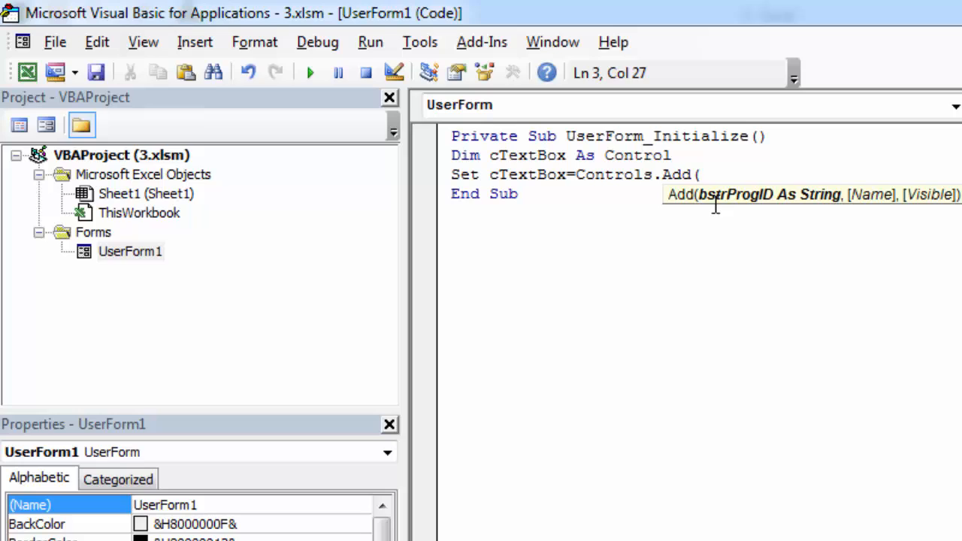
type("\"Form\"")
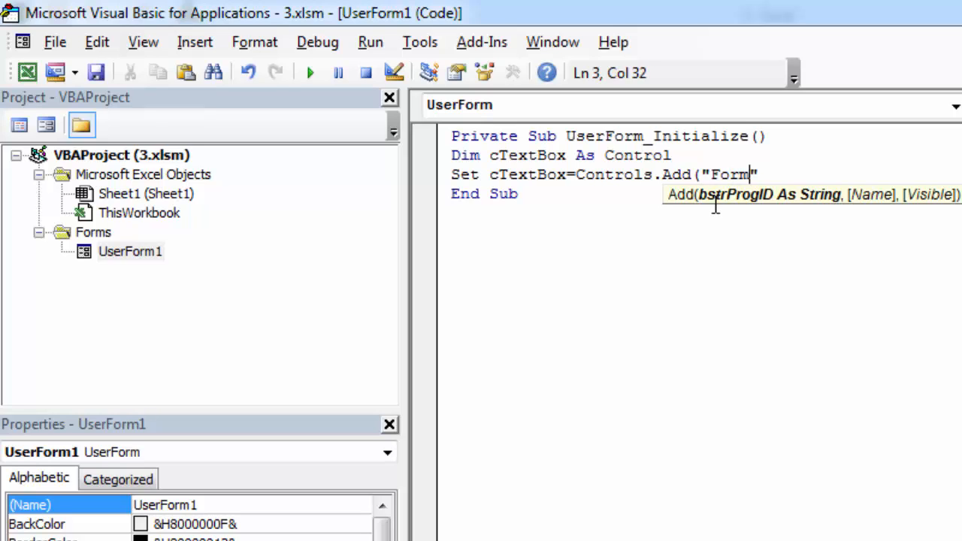
type("s.Text")
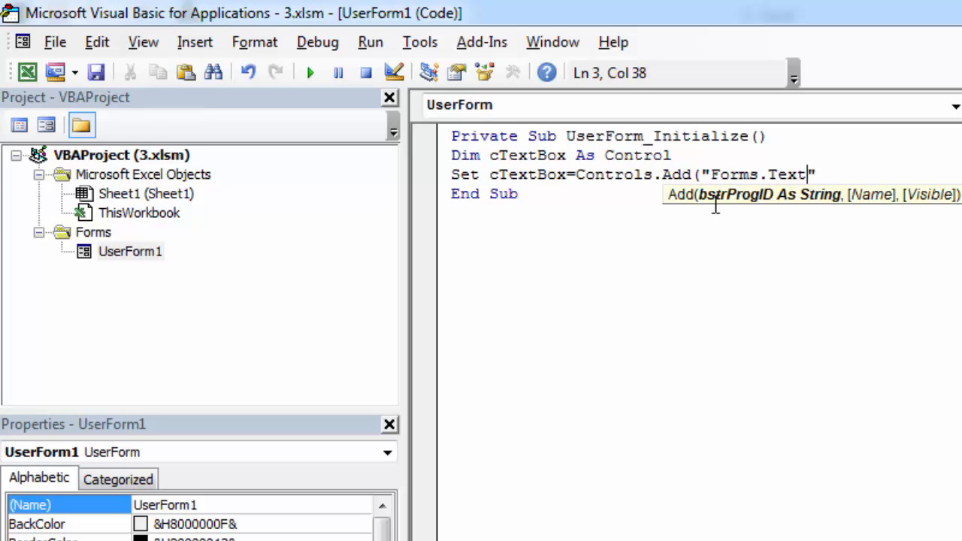
type("Box")
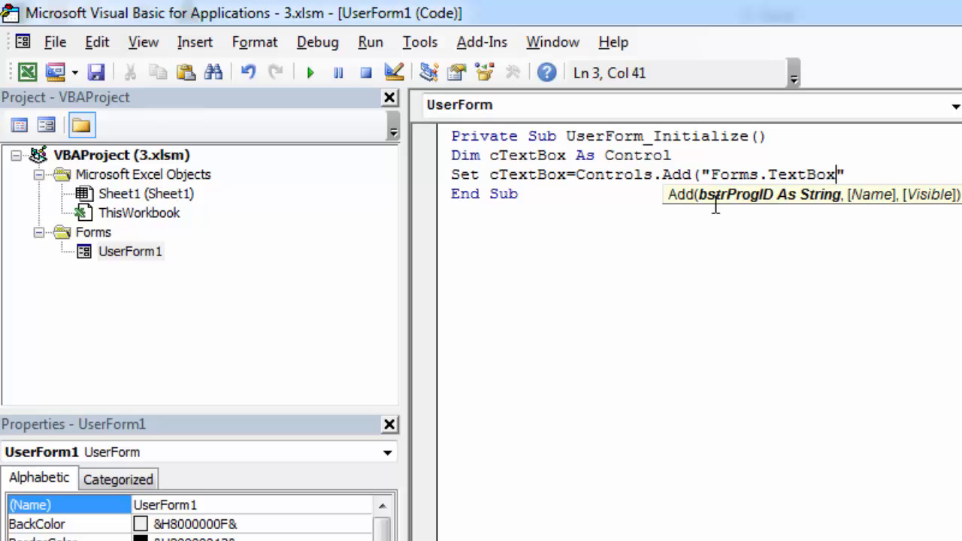
type(".1\")")
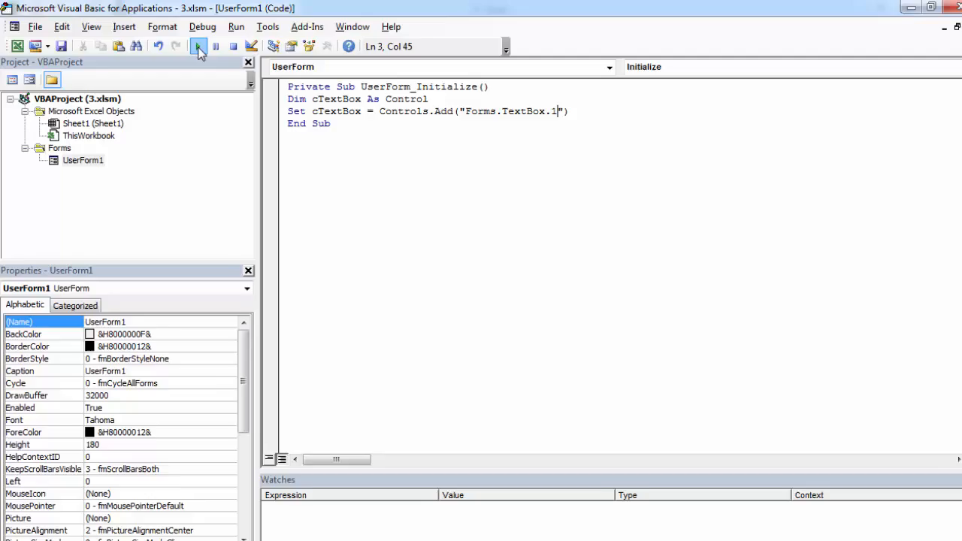
Run UserForm1 to see the default text box over the Excel sheet
left_click(198, 45)
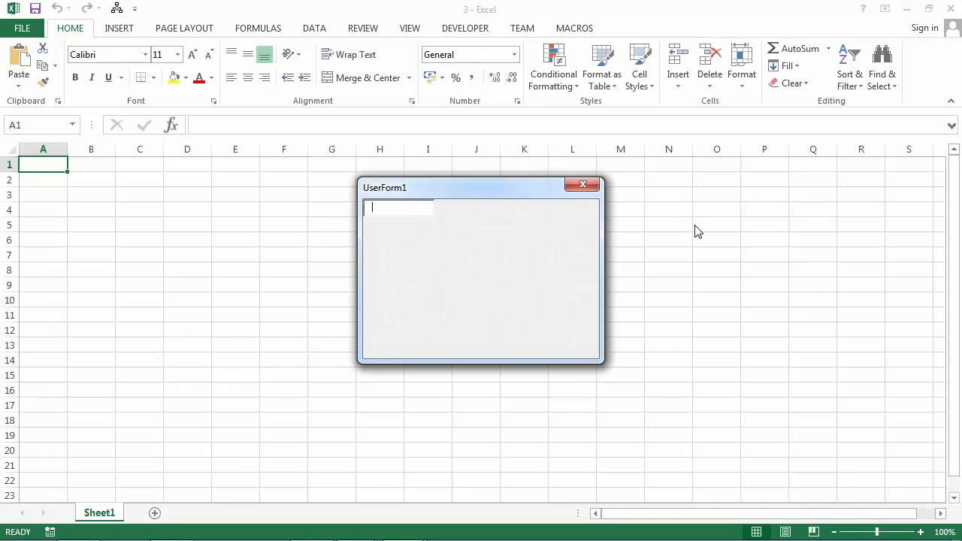
mouse_move(474, 248)
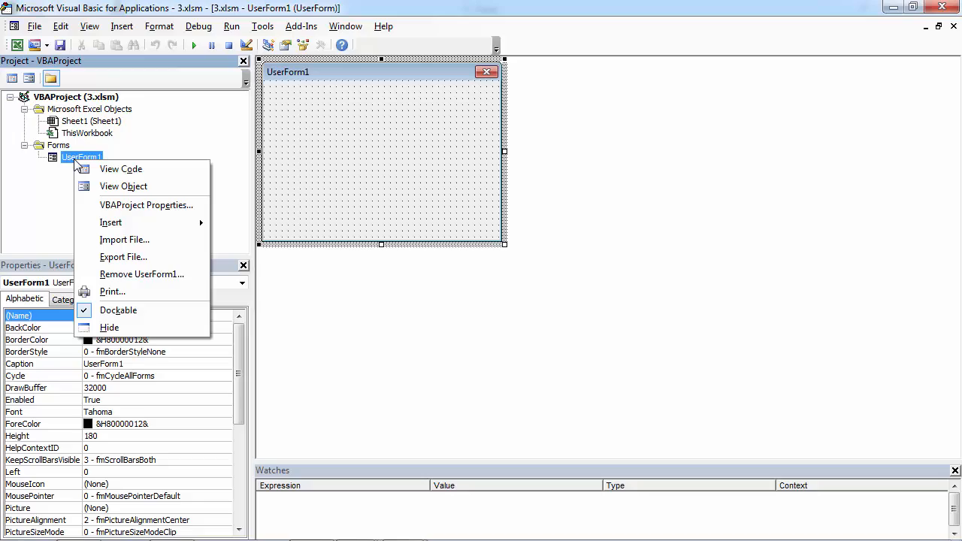
Return to the form's code and add an empty 'With cTextBox ... End With' block
left_click(120, 169)
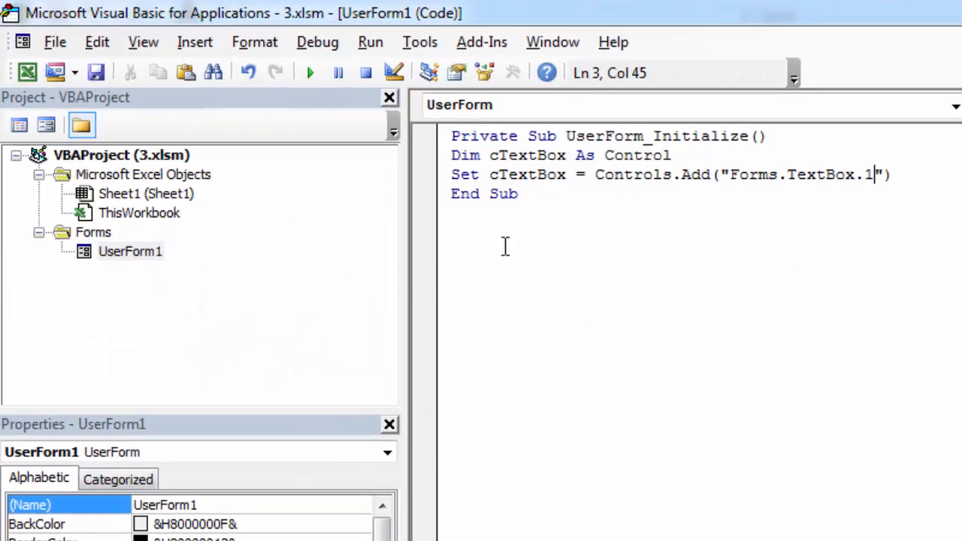
type("With cText")
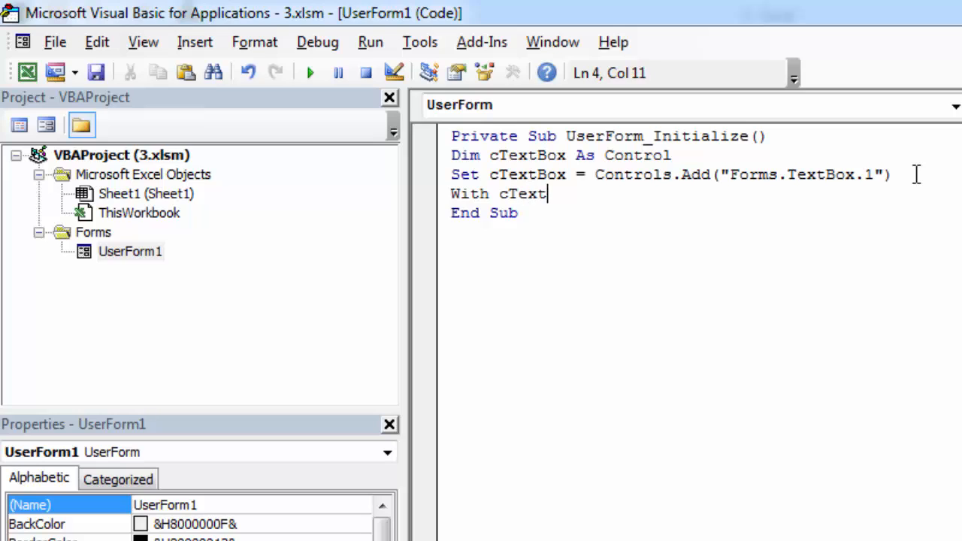
key("Enter")
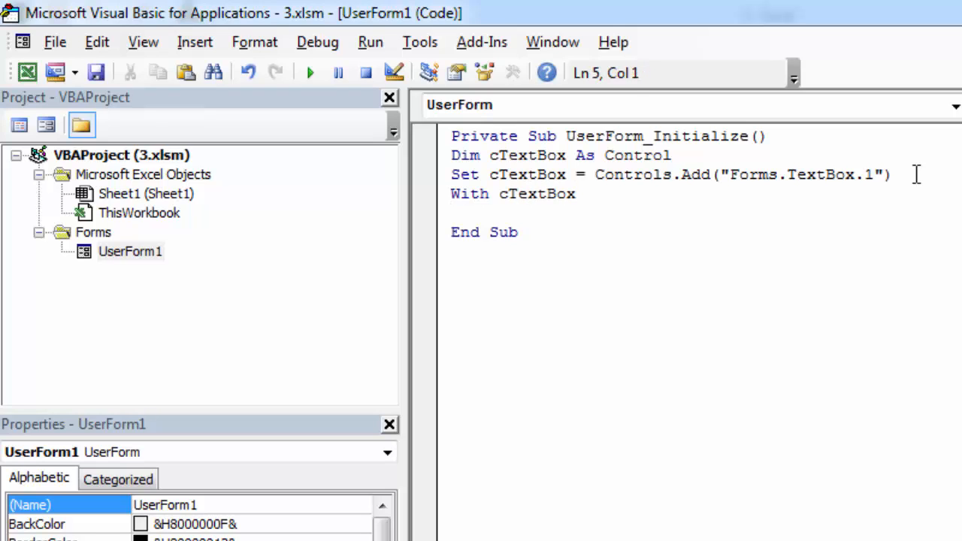
type("EndW")
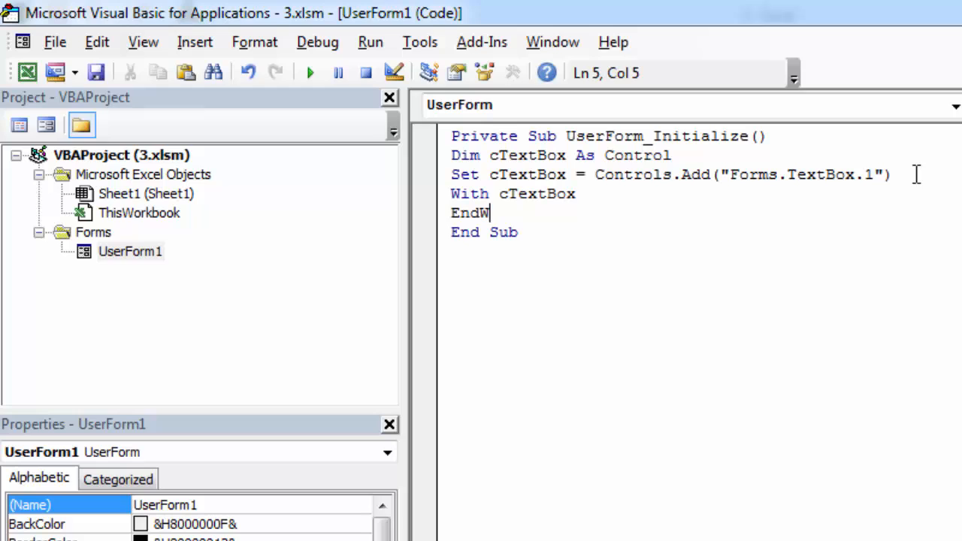
type("ith")
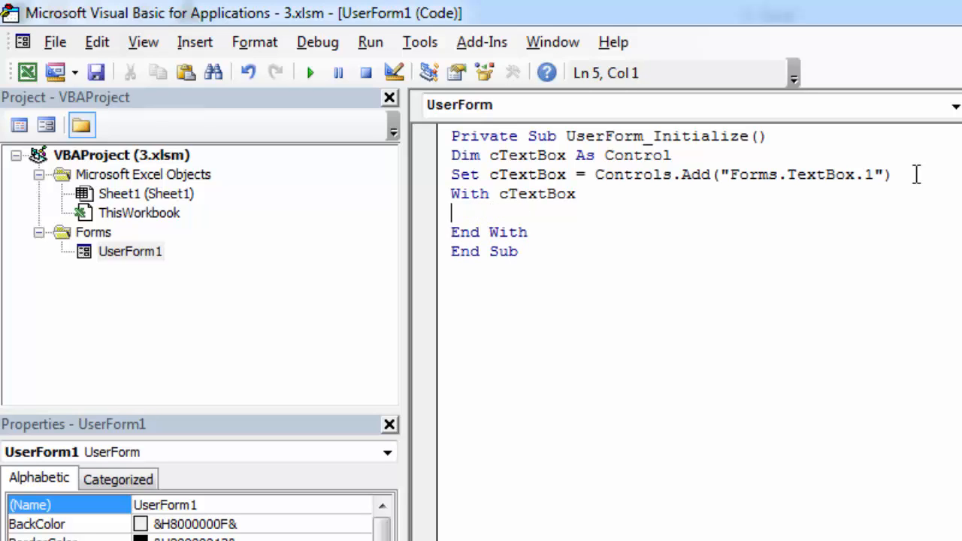
Inside the With block, set .Height = 30, .Width = 200, .Top = 20 and '.let = 20'
type(".Height")
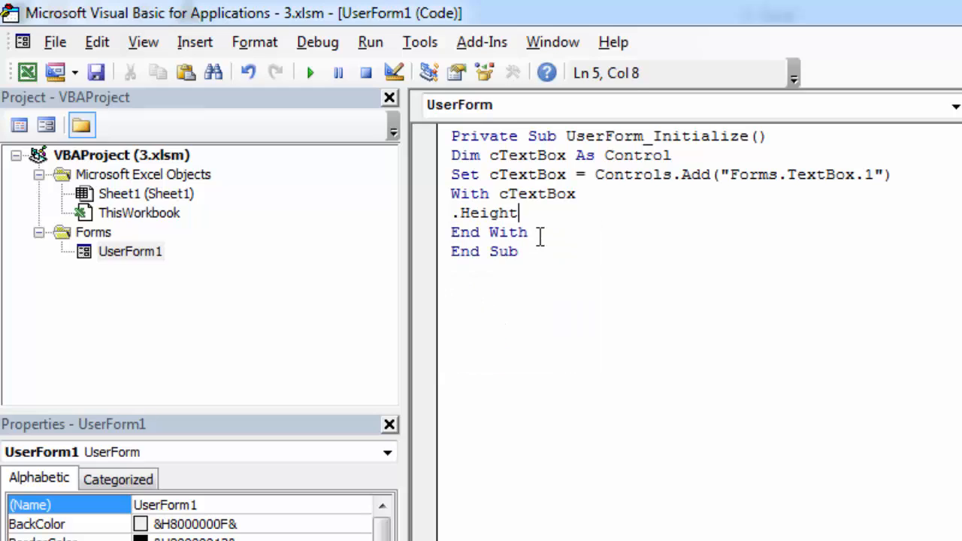
type("=30")
type(".")
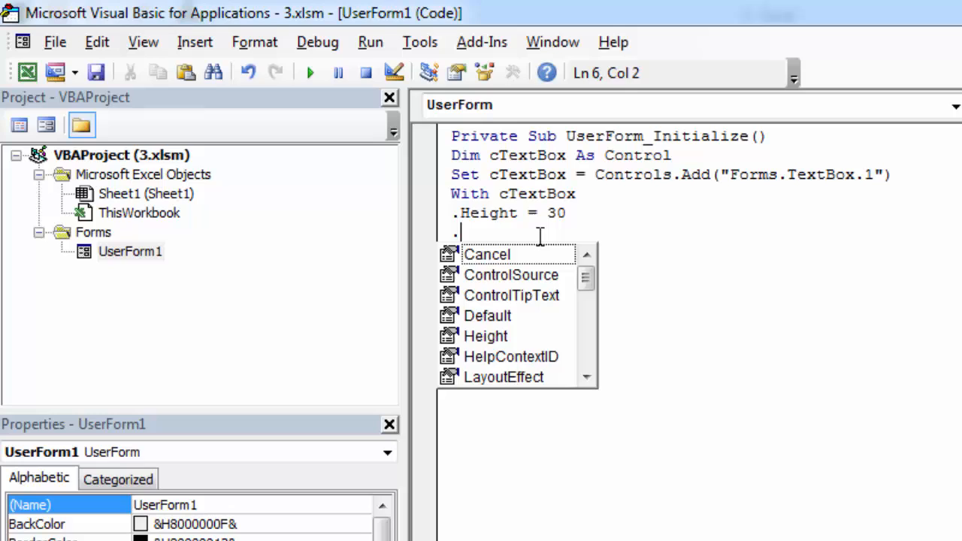
type("Width")
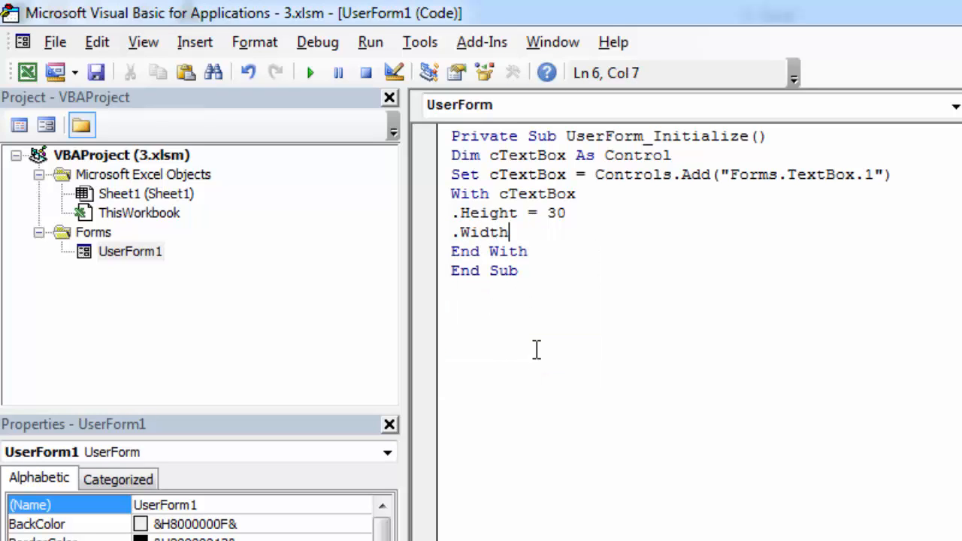
type("=200")
type(".t")
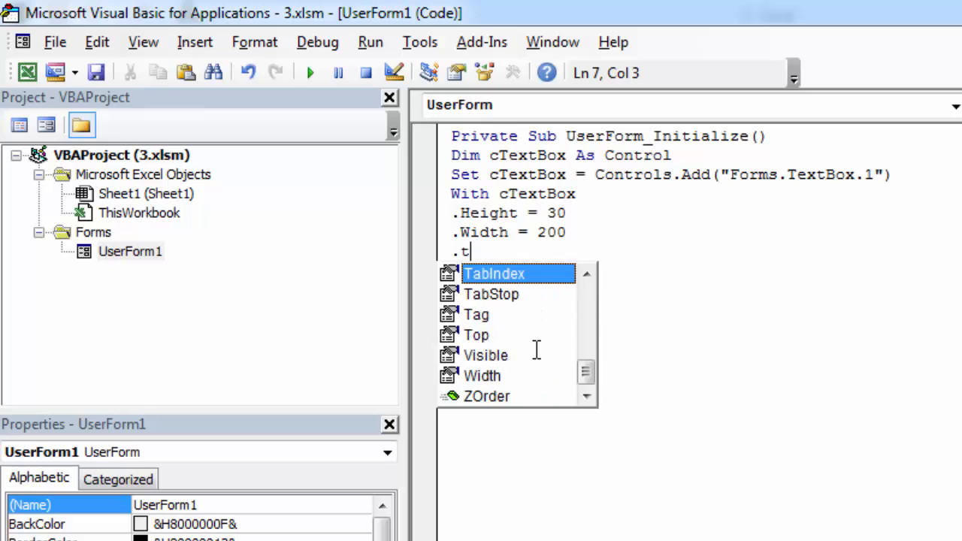
type("op=20")
type(".let = 20")
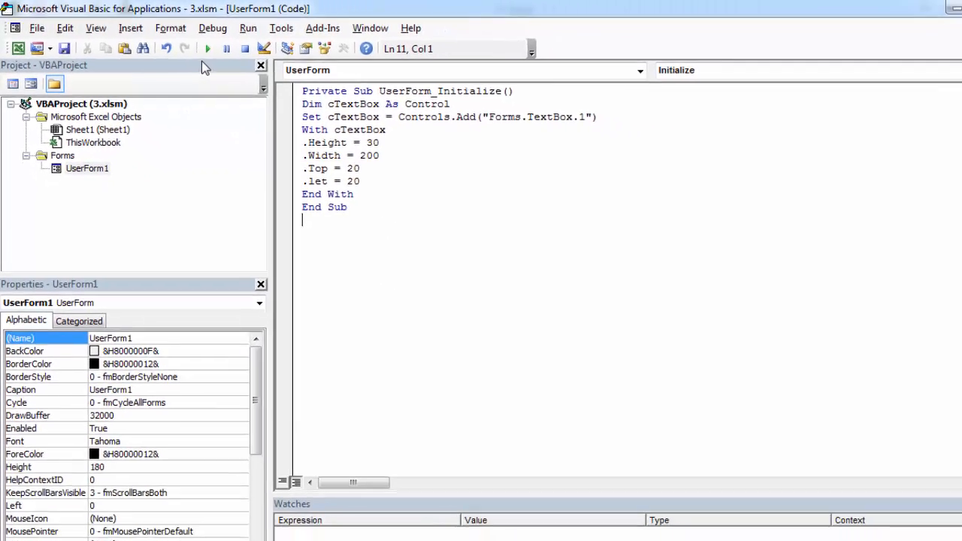
Dismiss run-time error 438, correct .let to .Left, and rerun the form
left_click(208, 48)
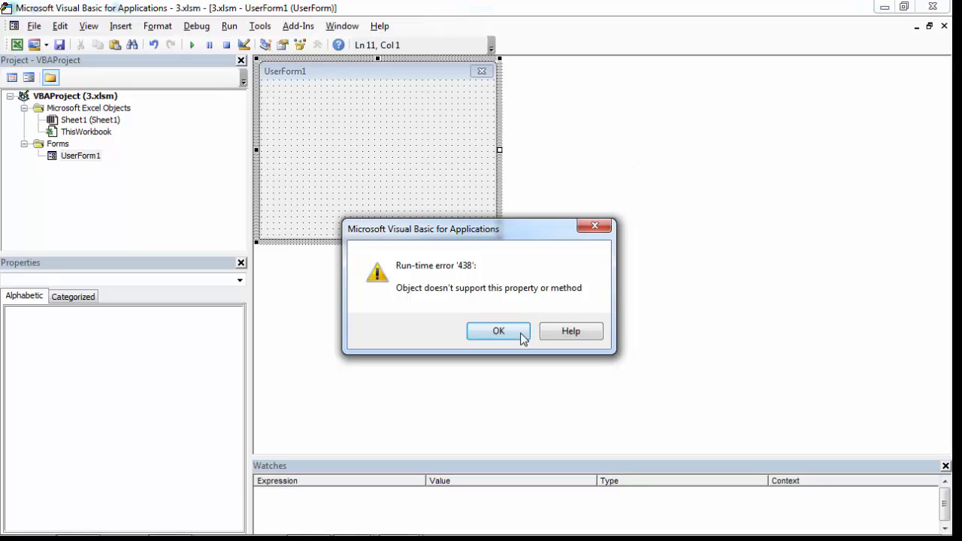
left_click(499, 331)
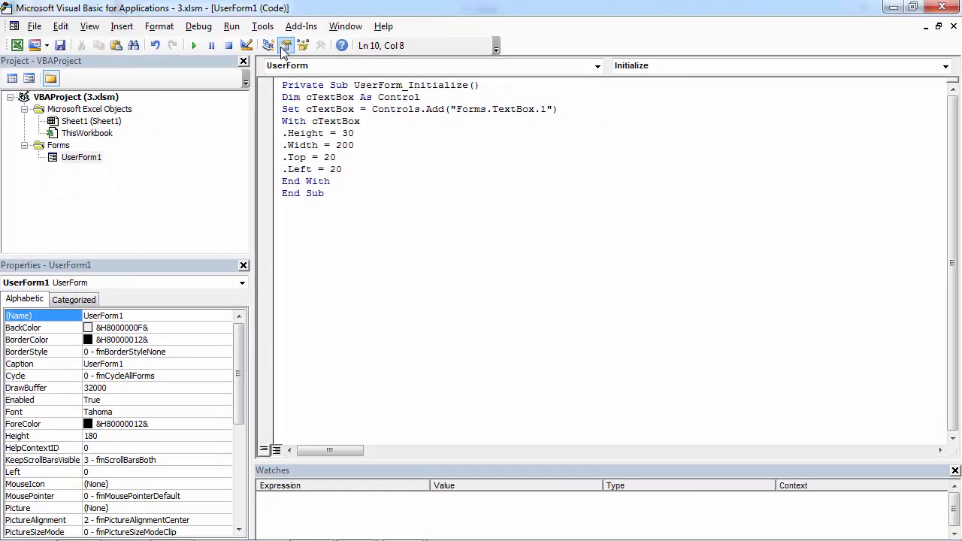
left_click(193, 45)
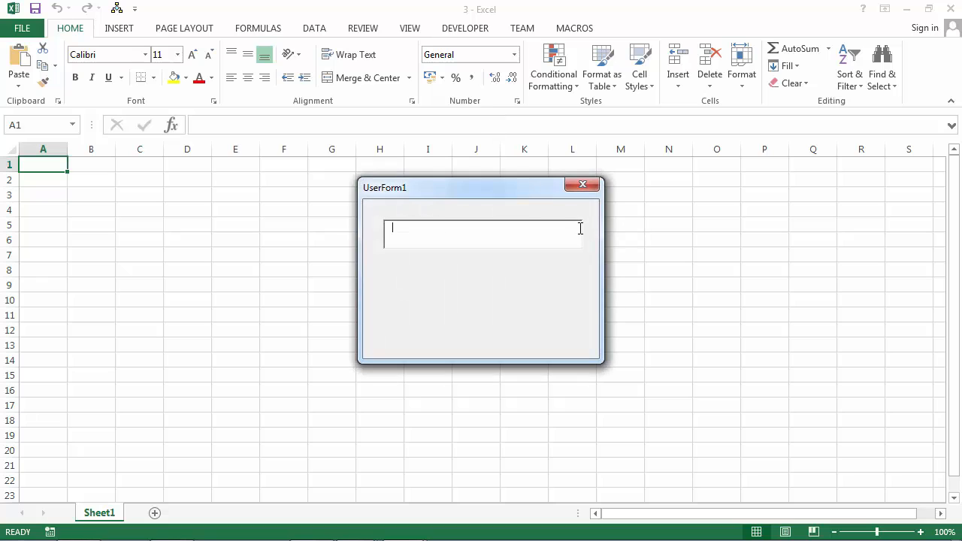
mouse_move(587, 310)
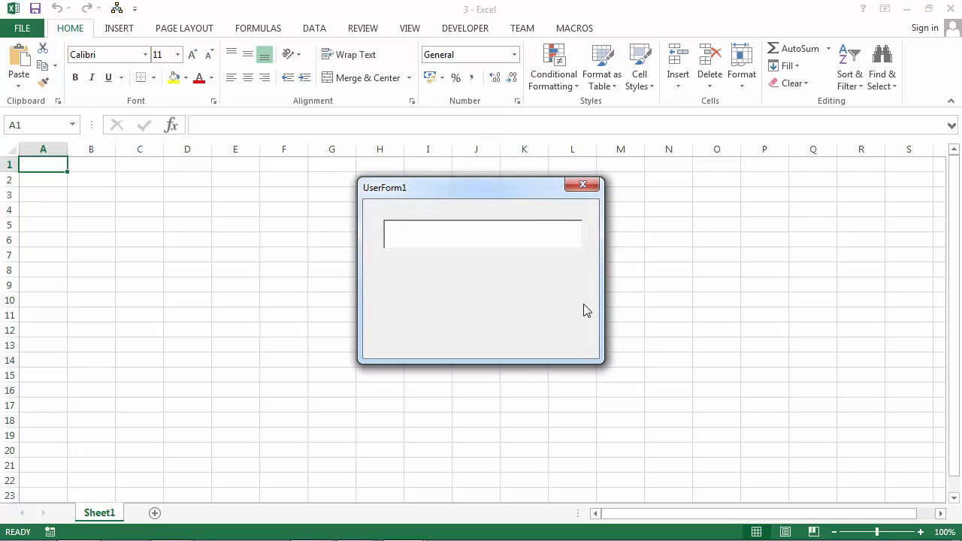